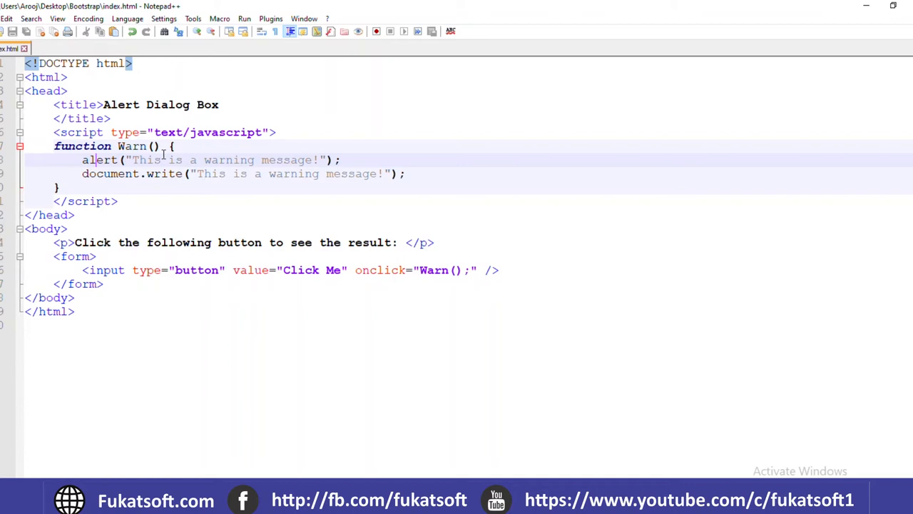
{"action": "mouse_move", "coordinate": [237, 164]}
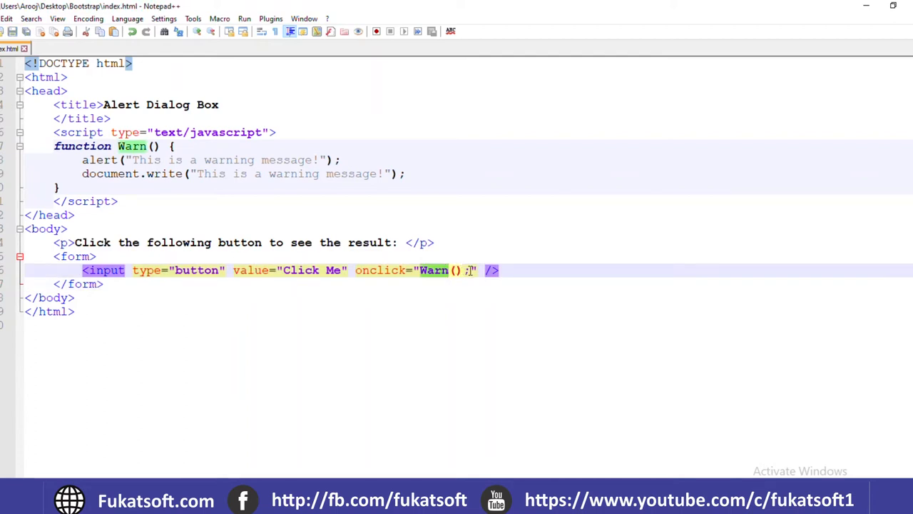
Trigger the warning alert with Click Me and dismiss it with OK.
{"action": "left_click", "coordinate": [244, 18]}
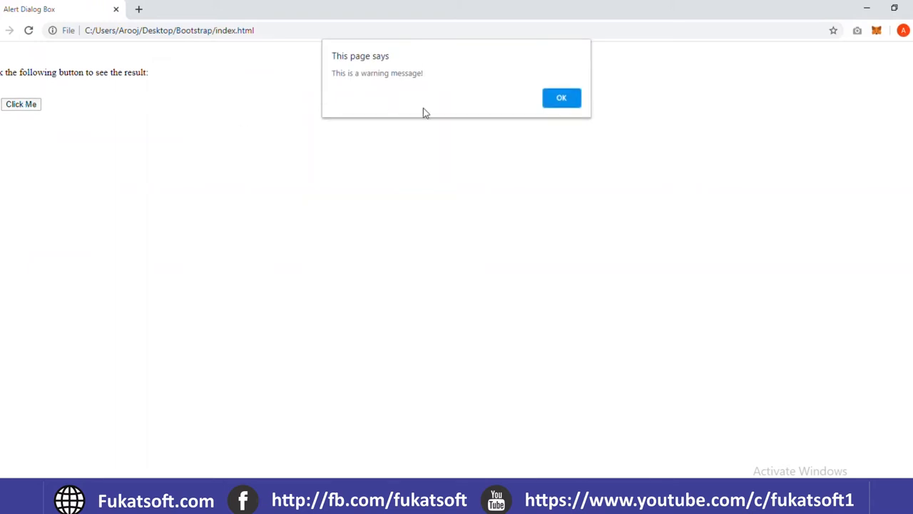
{"action": "mouse_move", "coordinate": [48, 114]}
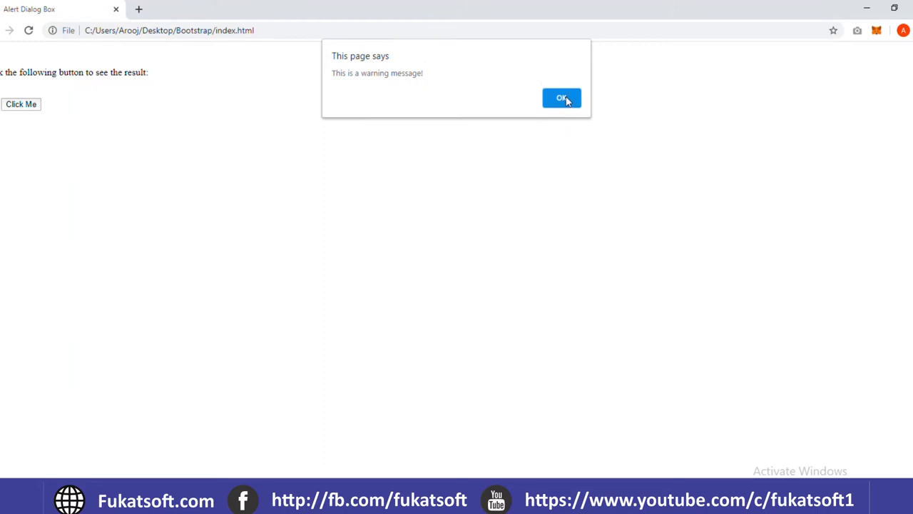
{"action": "left_click", "coordinate": [562, 97]}
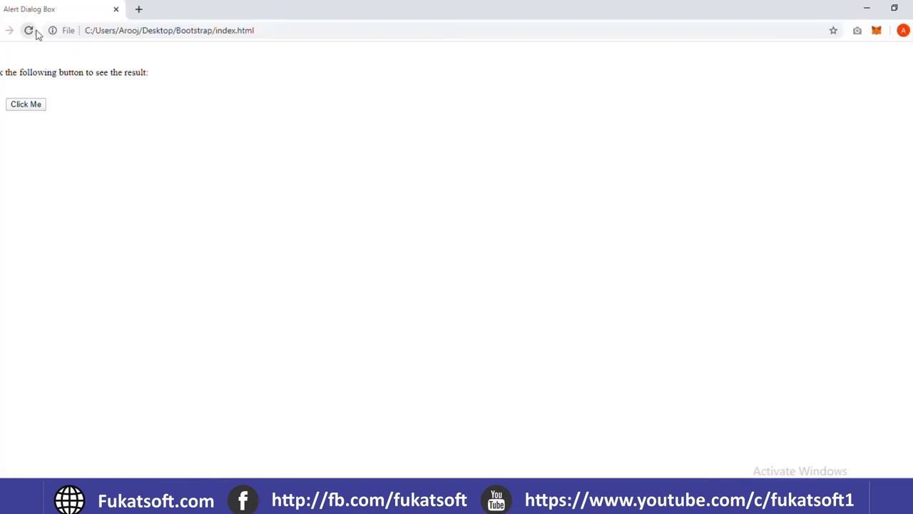
Cancel the confirm once ('does not want to continue!'), then accept it ('wants to continue!').
{"action": "left_click", "coordinate": [26, 105]}
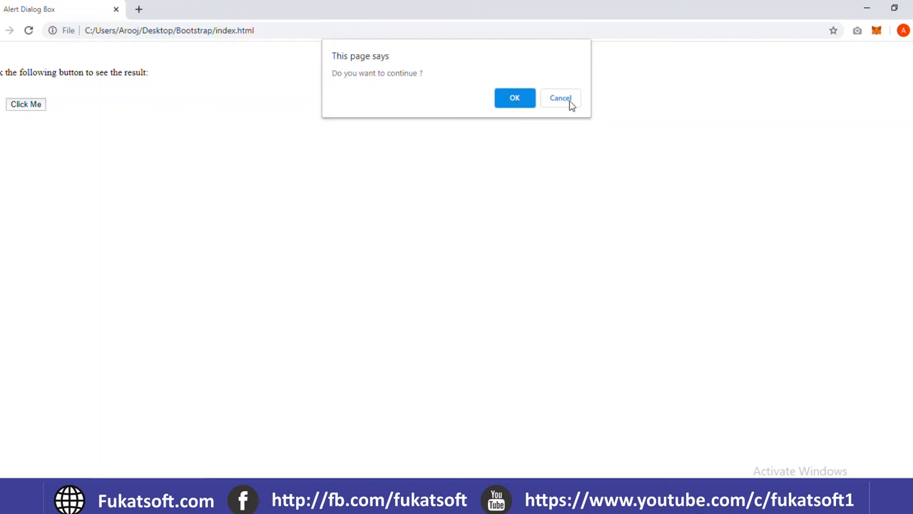
{"action": "left_click", "coordinate": [559, 97]}
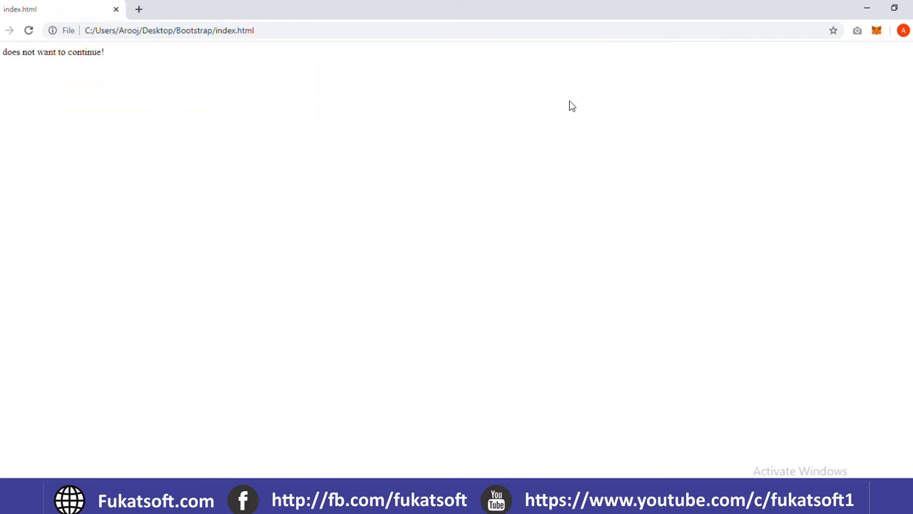
{"action": "mouse_move", "coordinate": [140, 66]}
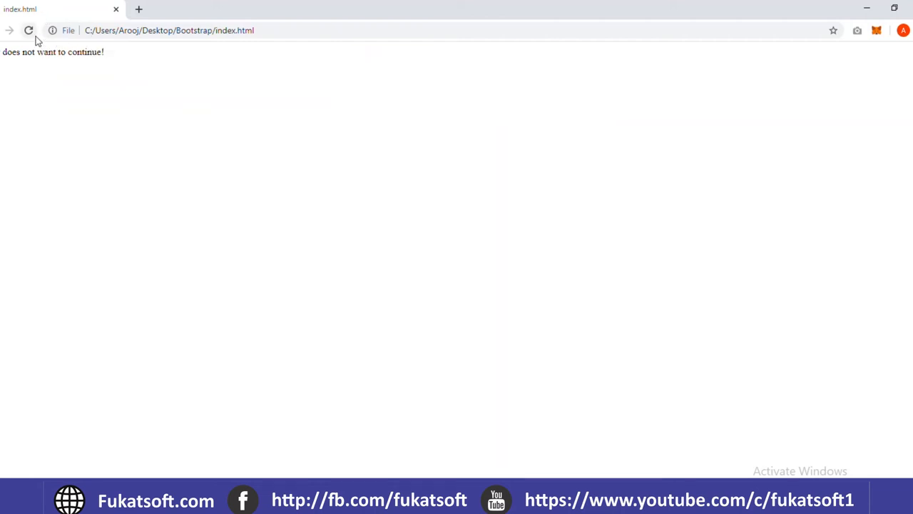
{"action": "left_click", "coordinate": [26, 104]}
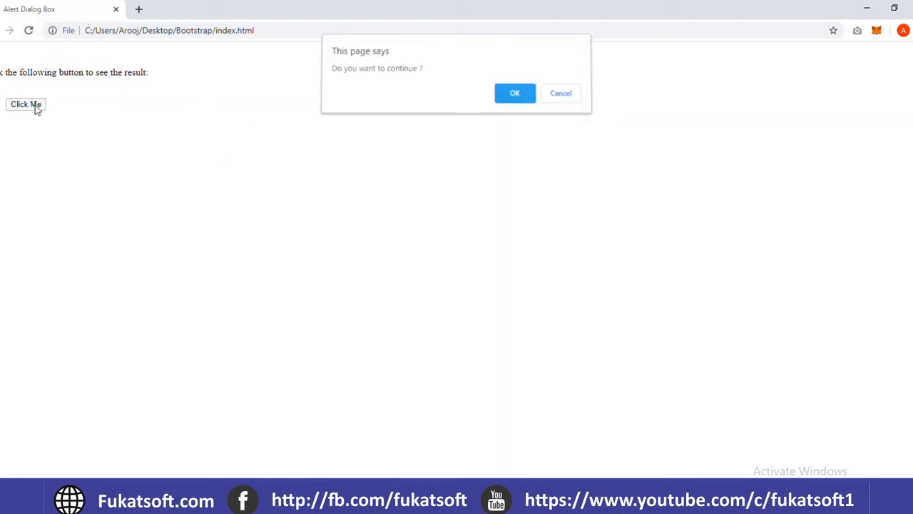
{"action": "left_click", "coordinate": [514, 93]}
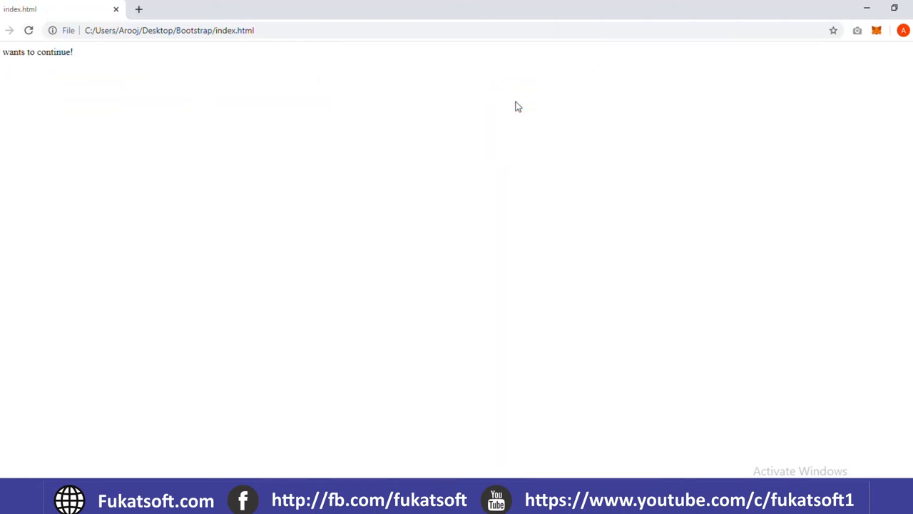
{"action": "mouse_move", "coordinate": [93, 71]}
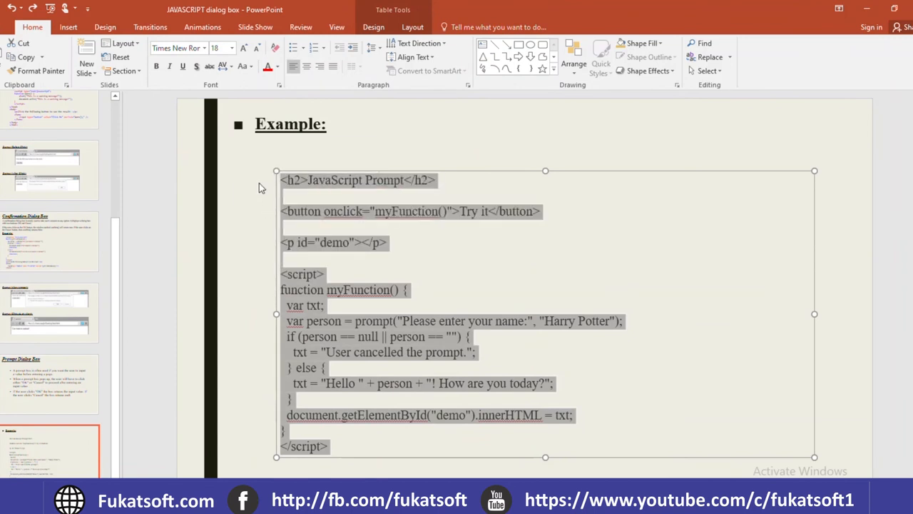
{"action": "mouse_move", "coordinate": [262, 188]}
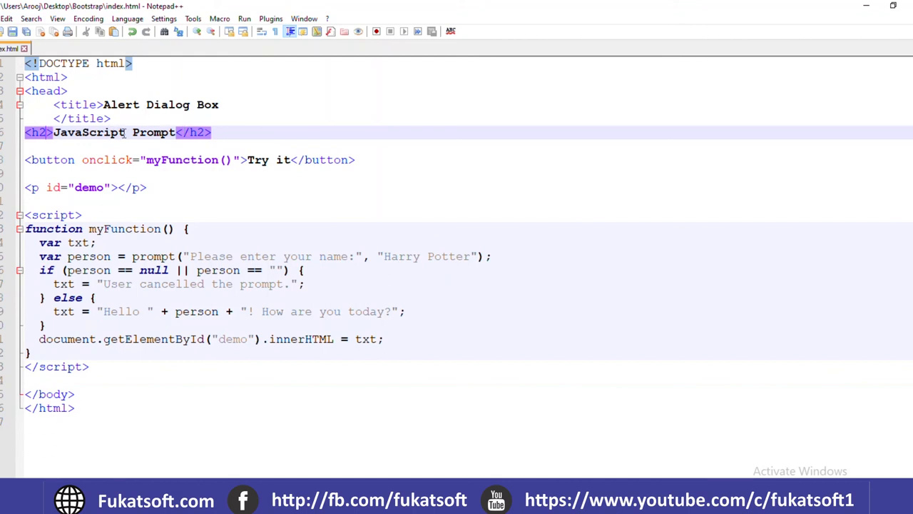
{"action": "left_click", "coordinate": [128, 160]}
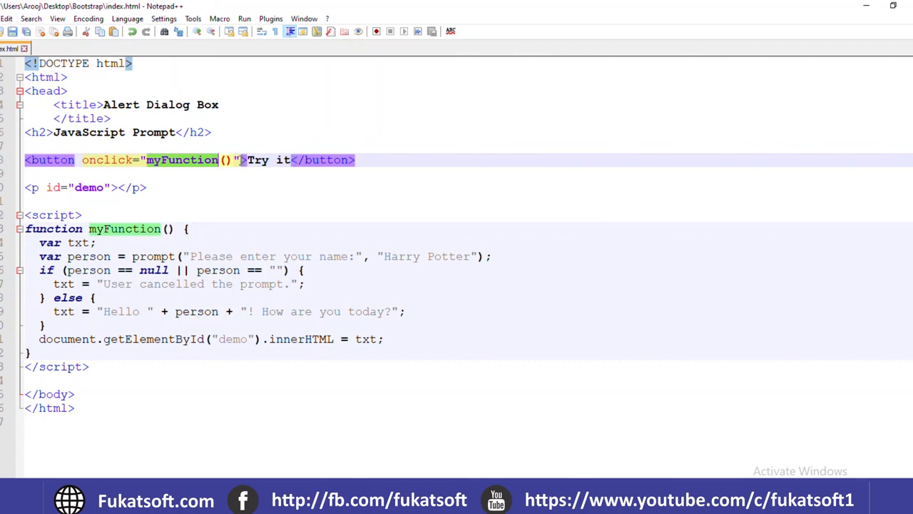
{"action": "left_click", "coordinate": [280, 160]}
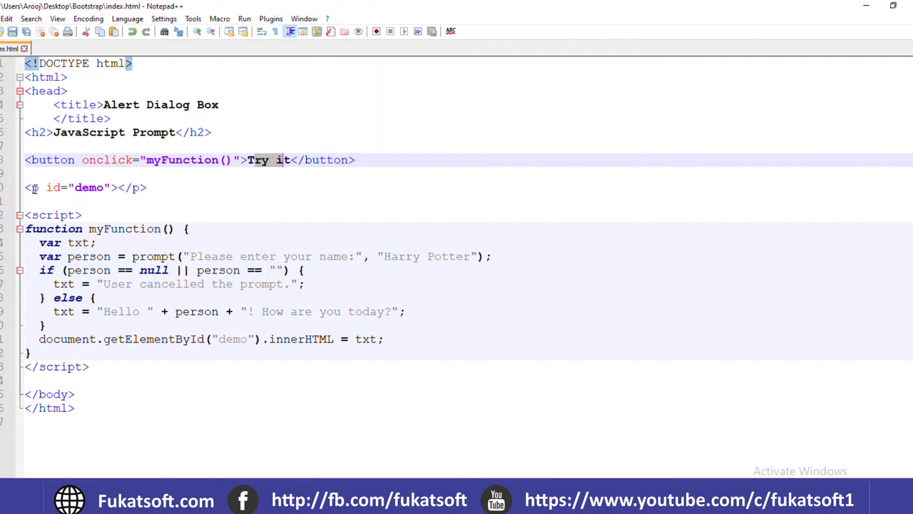
{"action": "double_click", "coordinate": [88, 187]}
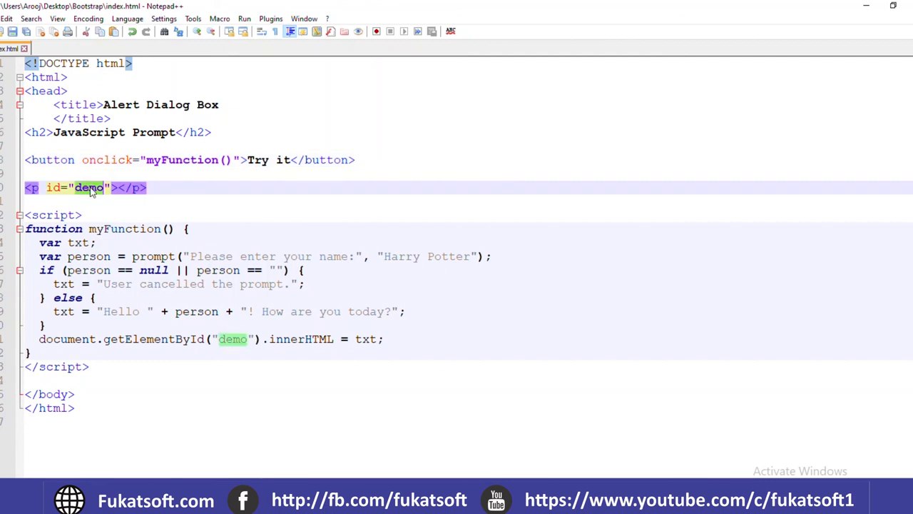
{"action": "mouse_move", "coordinate": [140, 230]}
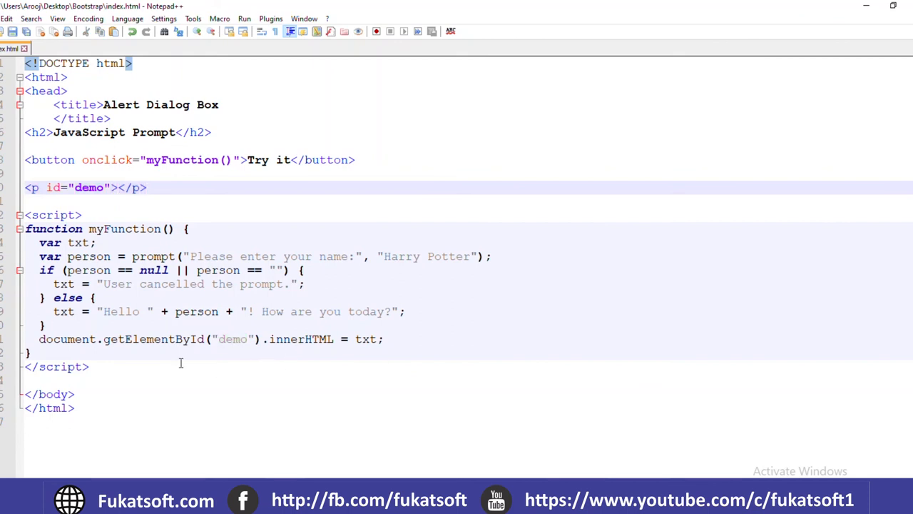
{"action": "left_click", "coordinate": [117, 187]}
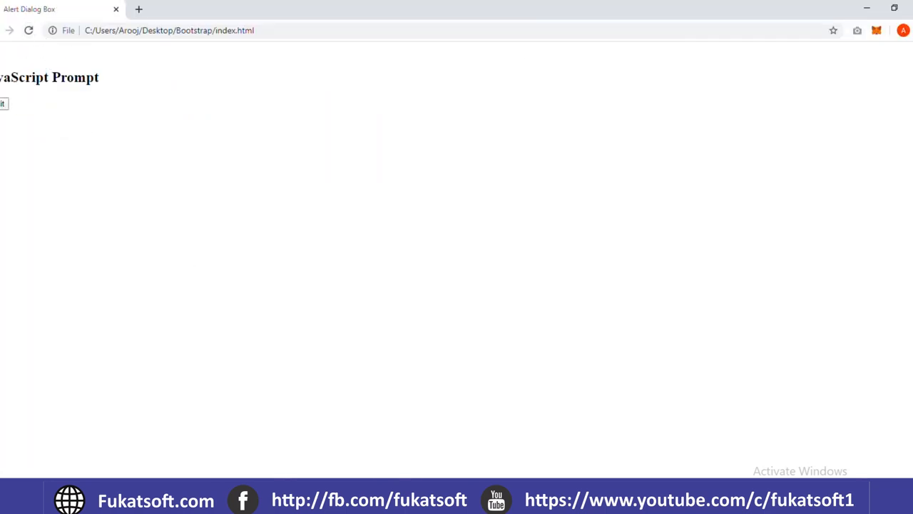
Run Try it and accept the default so the page greets Harry Potter.
{"action": "left_click", "coordinate": [3, 103]}
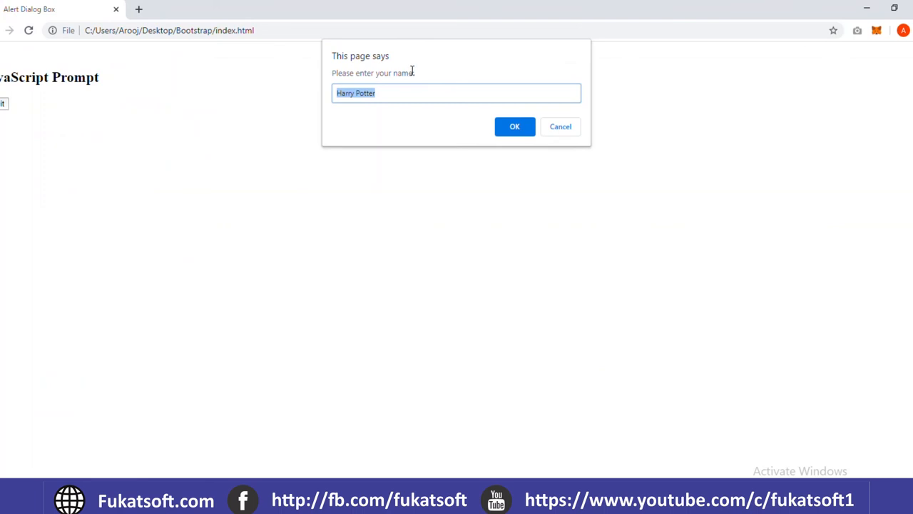
{"action": "mouse_move", "coordinate": [470, 132]}
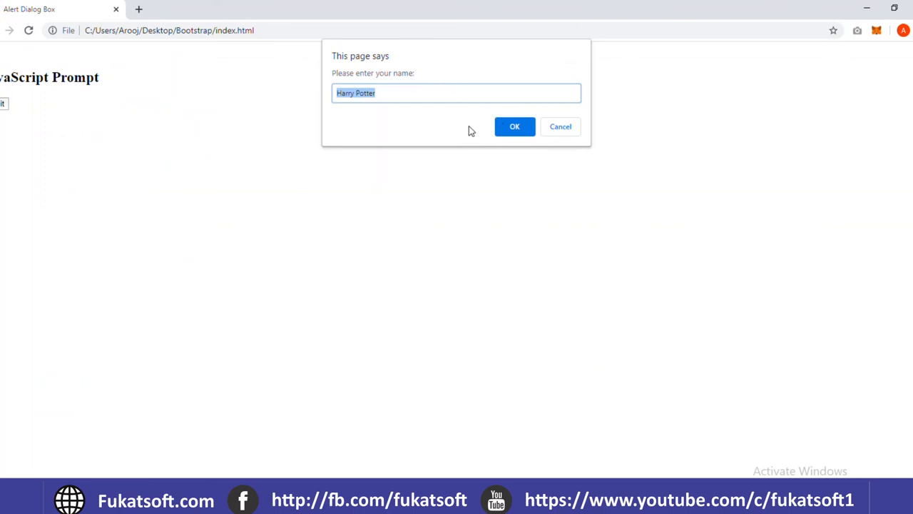
{"action": "left_click", "coordinate": [514, 126]}
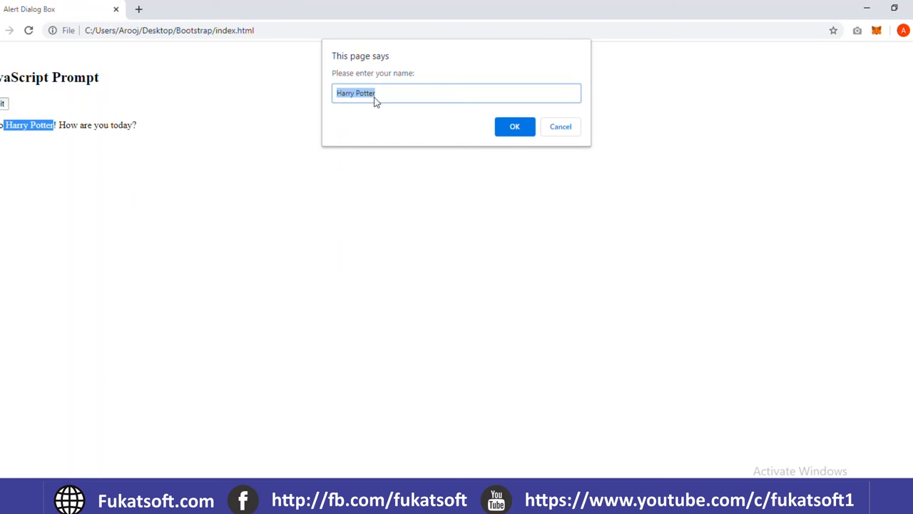
{"action": "mouse_move", "coordinate": [320, 100]}
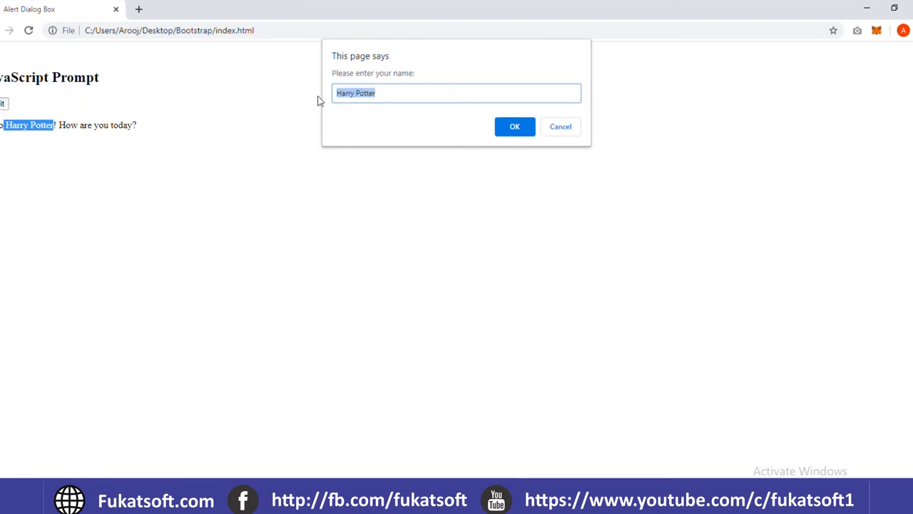
Enter the name 'Arooj Zaib' so the greeting addresses it, and highlight it in the output.
{"action": "type", "text": "Aro"}
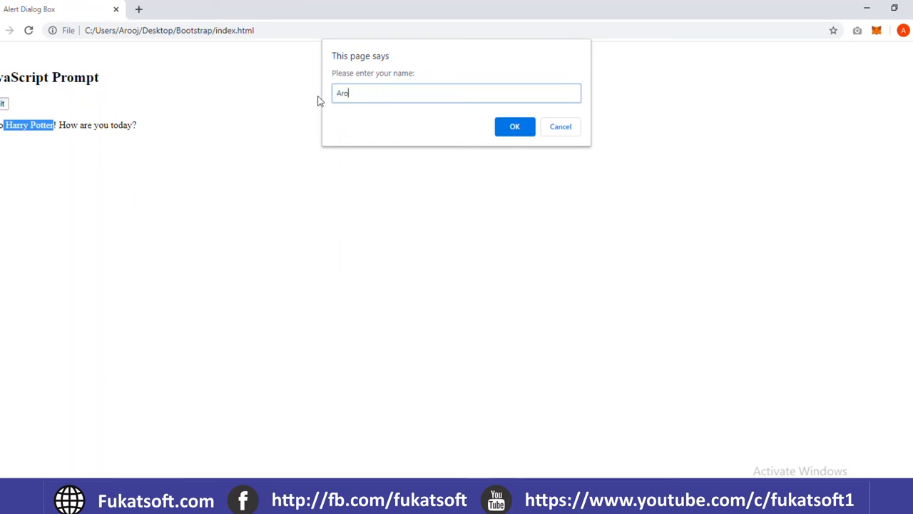
{"action": "type", "text": "oj Zaib"}
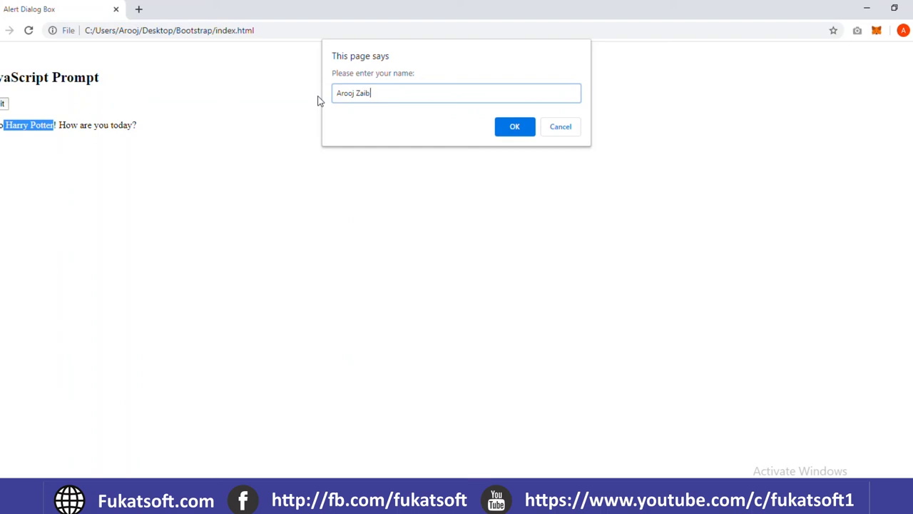
{"action": "left_click", "coordinate": [513, 125]}
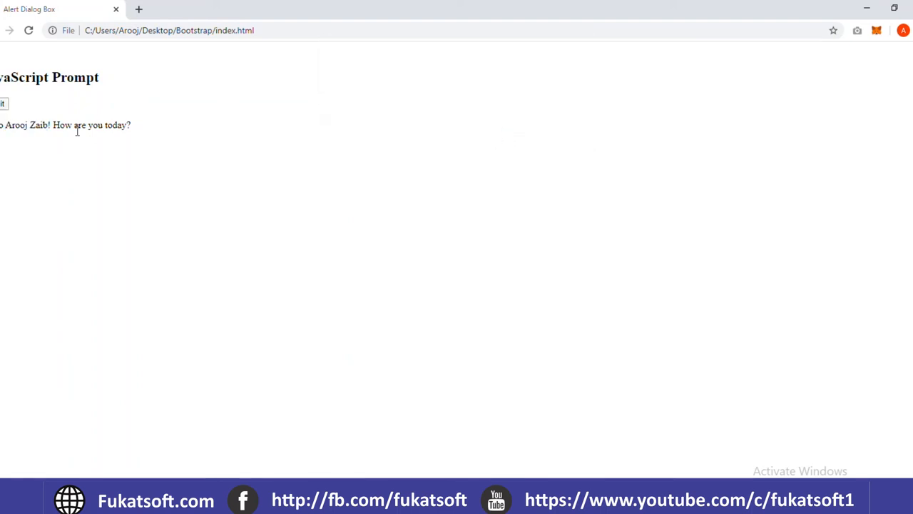
{"action": "double_click", "coordinate": [26, 126]}
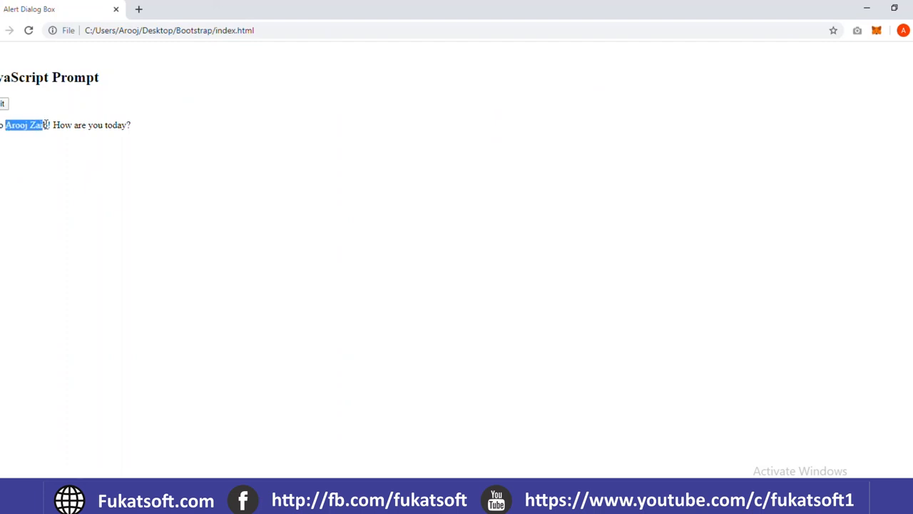